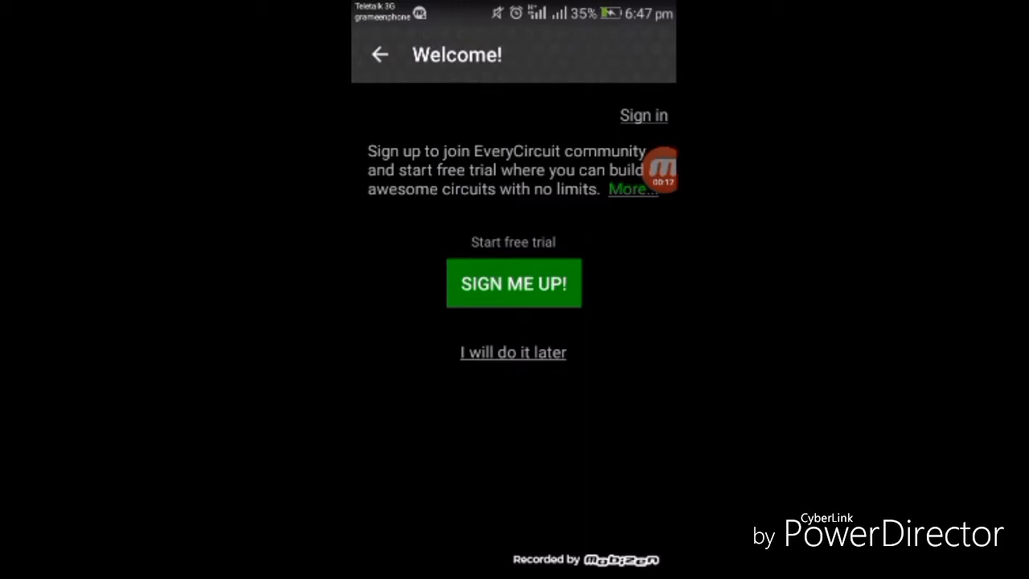
Step: Skip sign-up with 'I will do it later' and show the empty personal Workspace
click(513, 352)
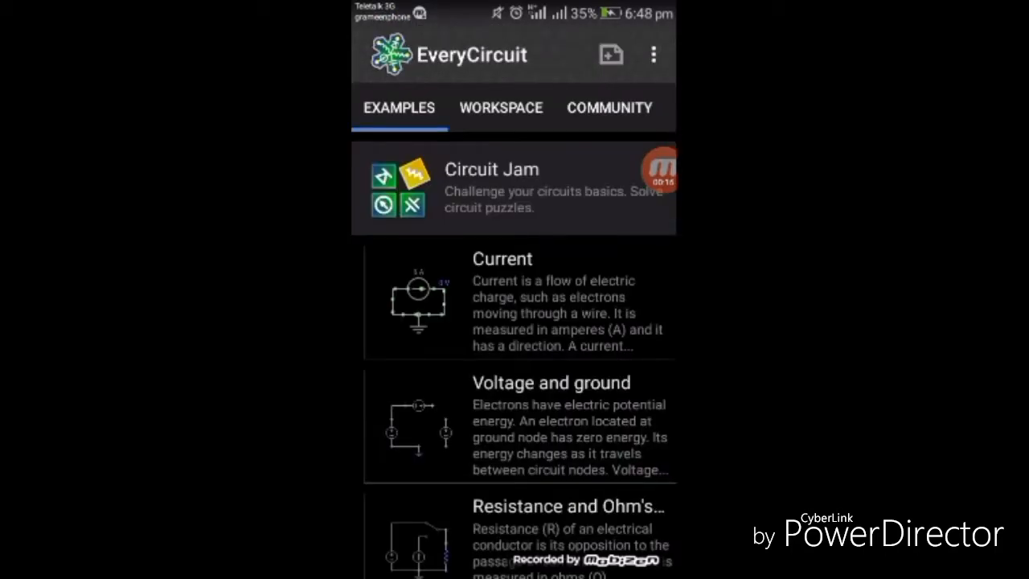
click(502, 108)
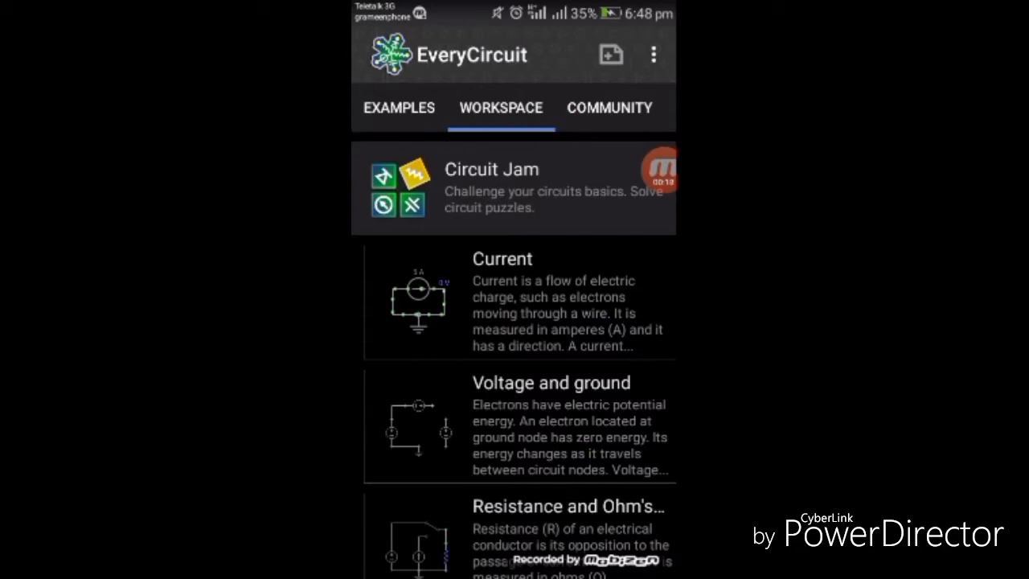
click(502, 106)
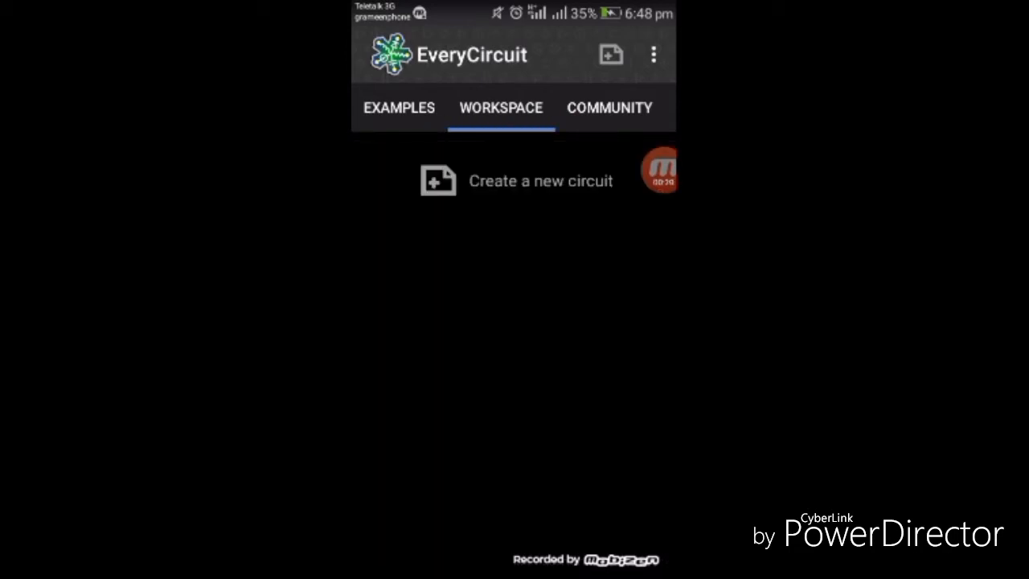
Step: Start a new blank circuit and place a voltage source on the grid near the ground symbol
click(540, 180)
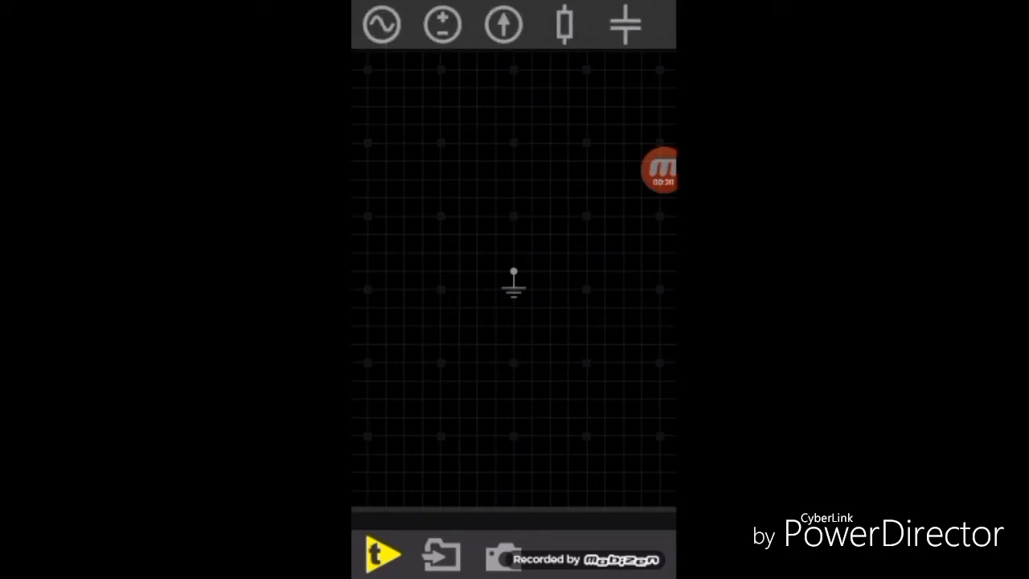
click(440, 25)
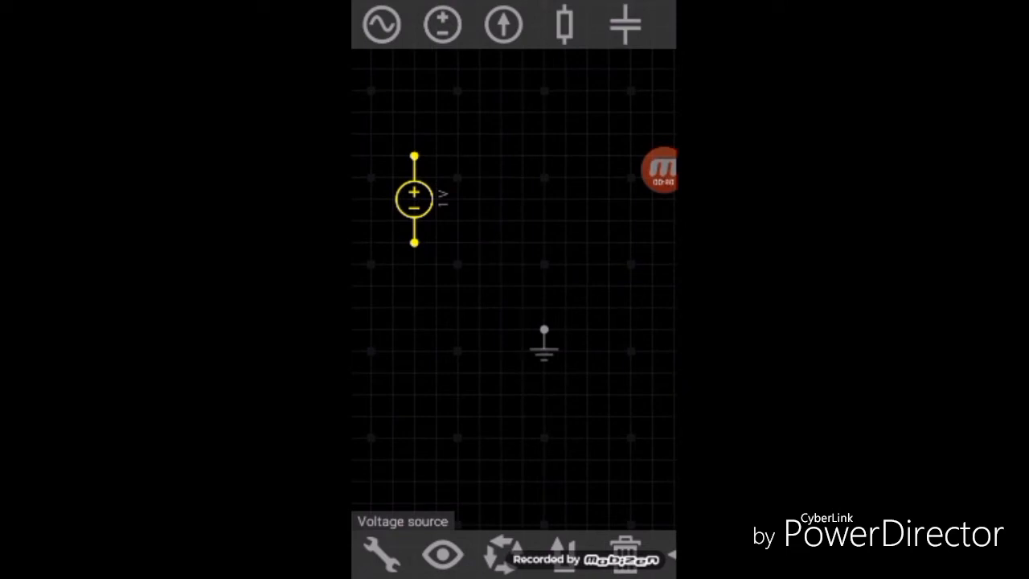
click(543, 330)
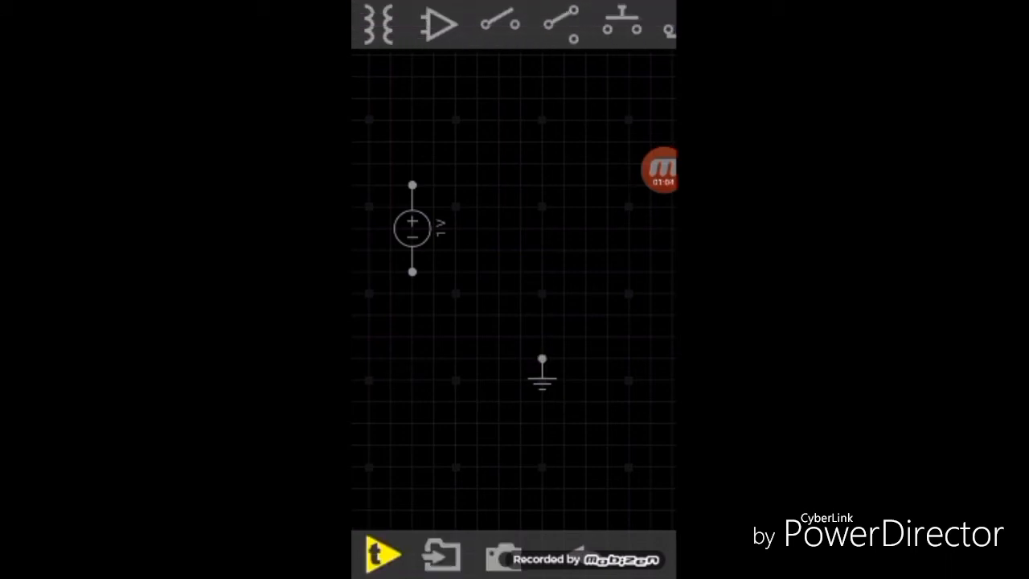
Step: Add an LED above the source, wire it to the positive terminal and the negative terminal to ground
scroll(right, 3)
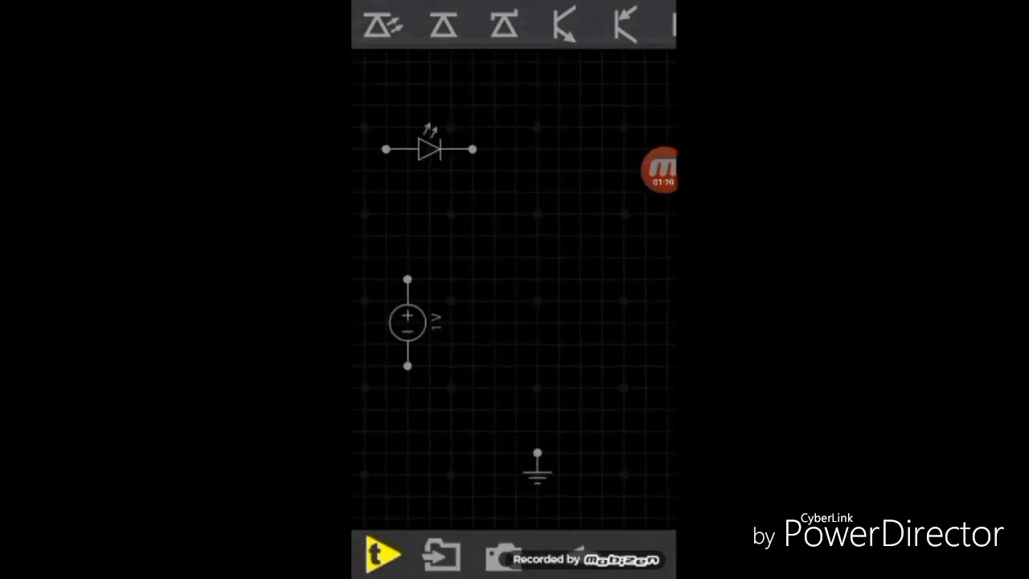
click(431, 151)
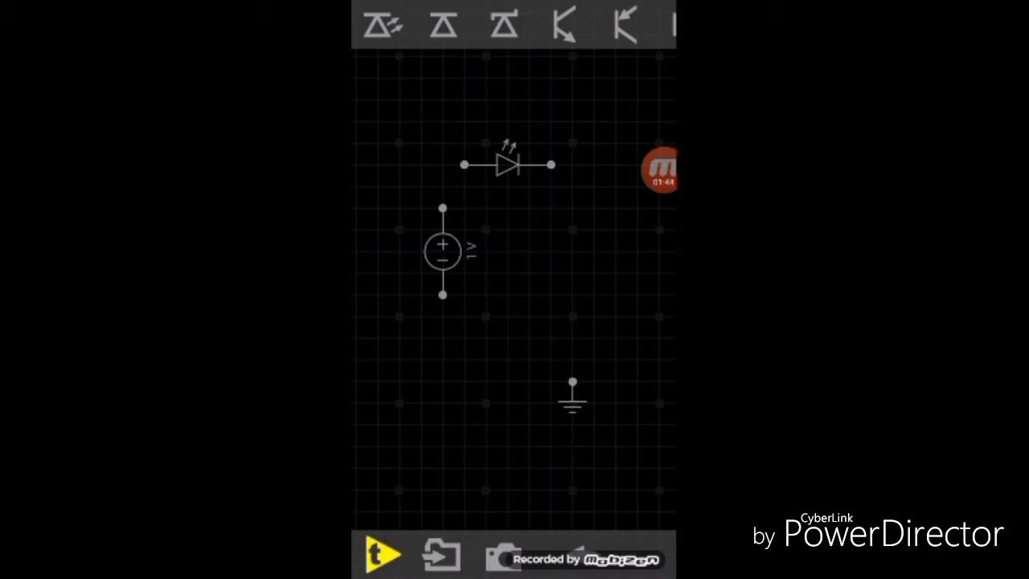
click(444, 209)
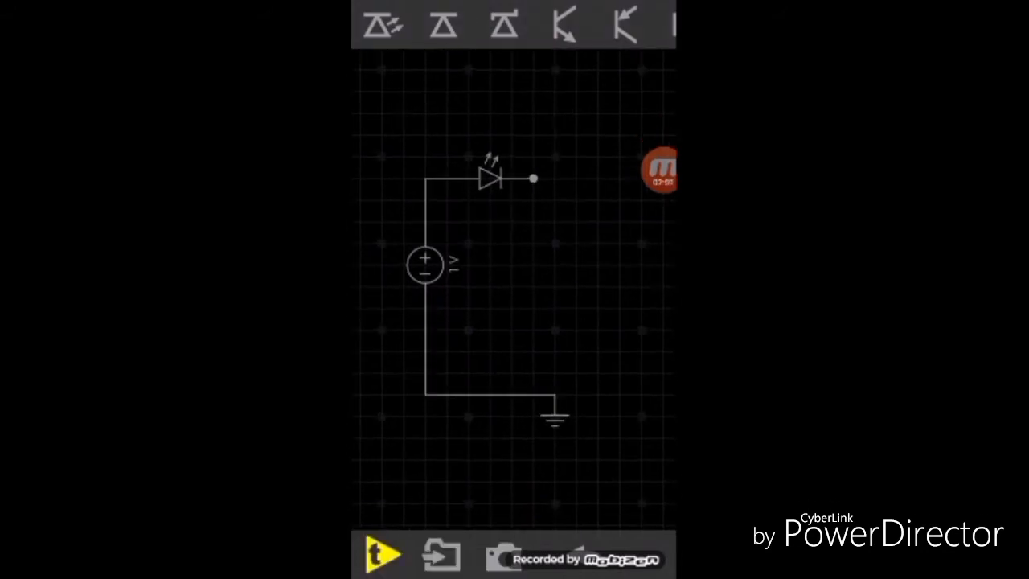
Step: Wire the LED's free end down to ground, closing the series loop with ground at the corner
click(534, 173)
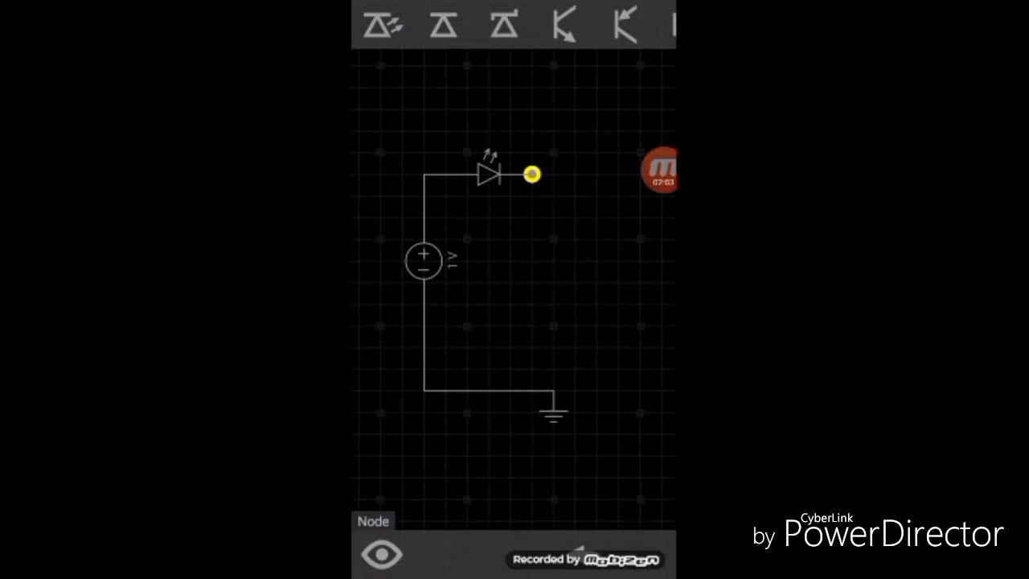
drag(531, 174, 553, 392)
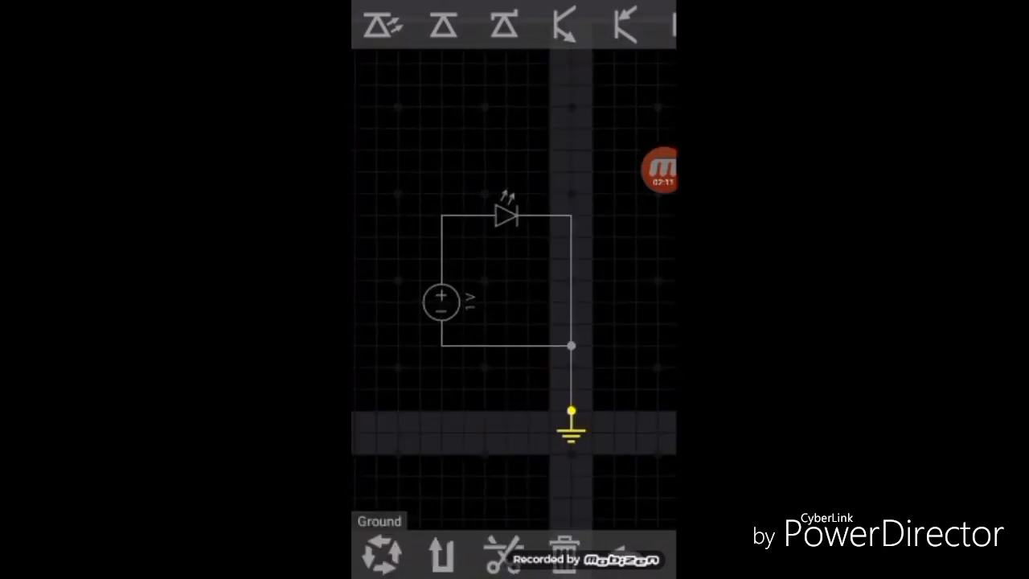
drag(571, 418, 591, 350)
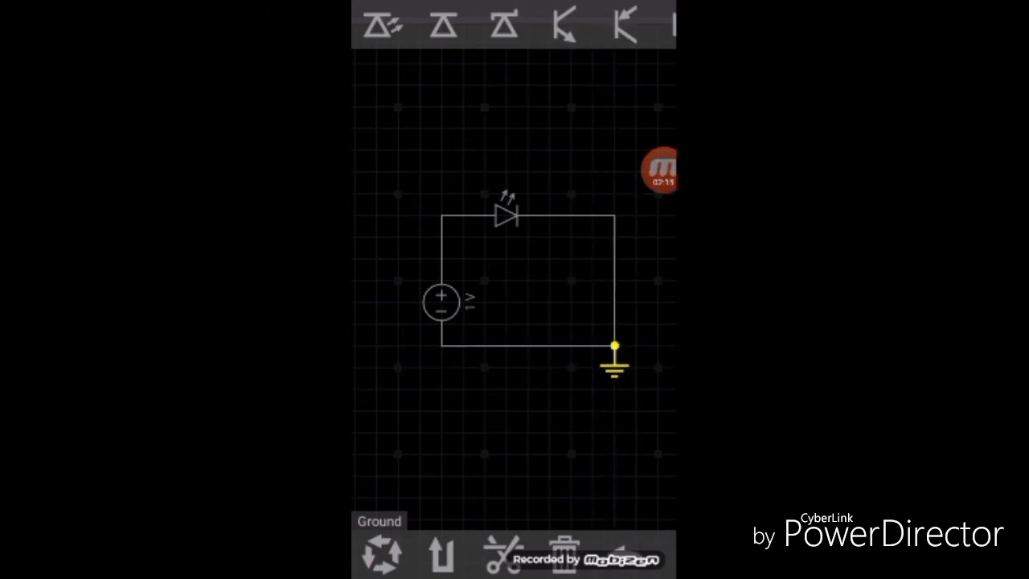
click(441, 300)
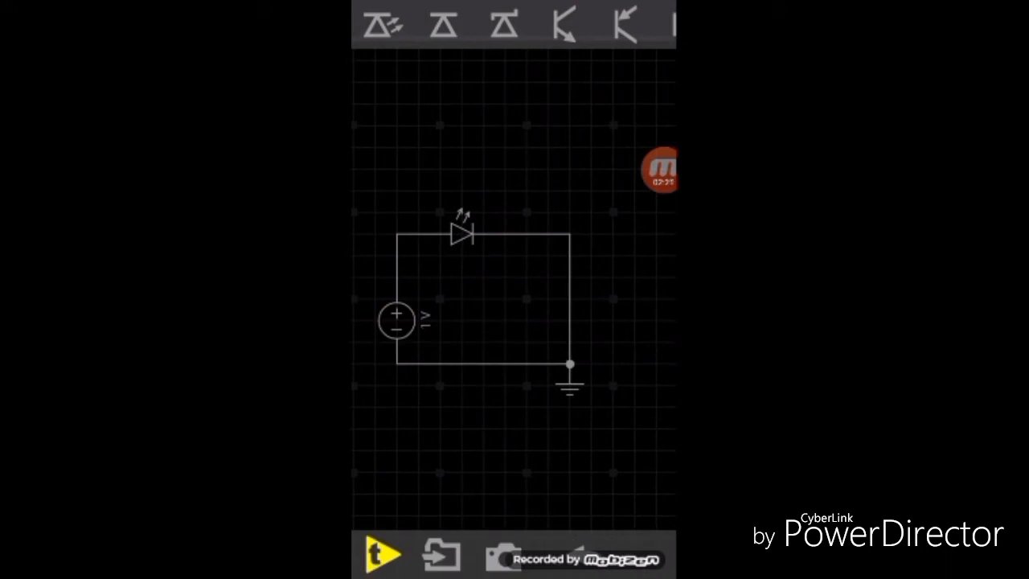
Step: Set the voltage source to 6 V and run the simulation, driving 73.2 A through the LED
click(467, 233)
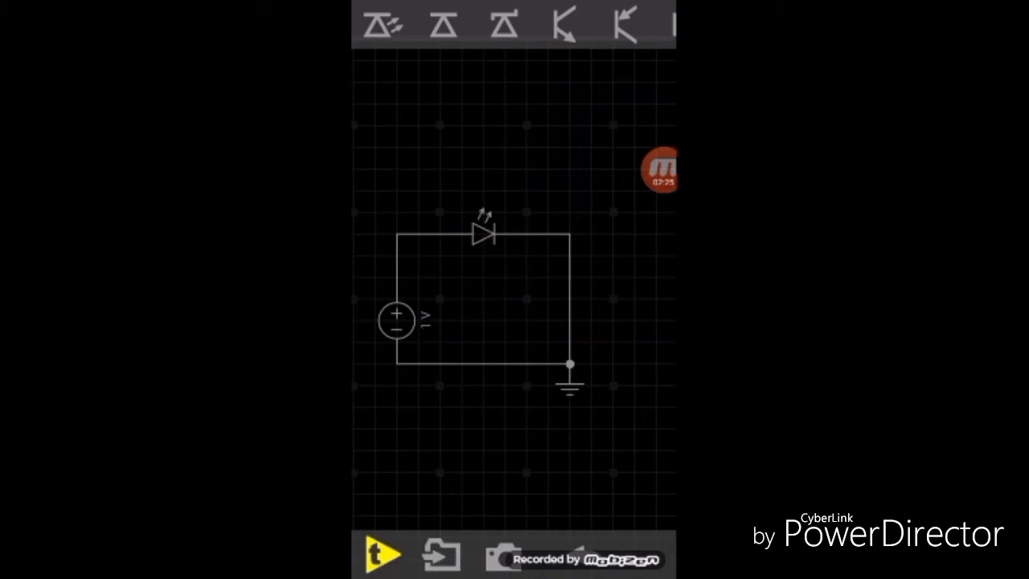
click(396, 320)
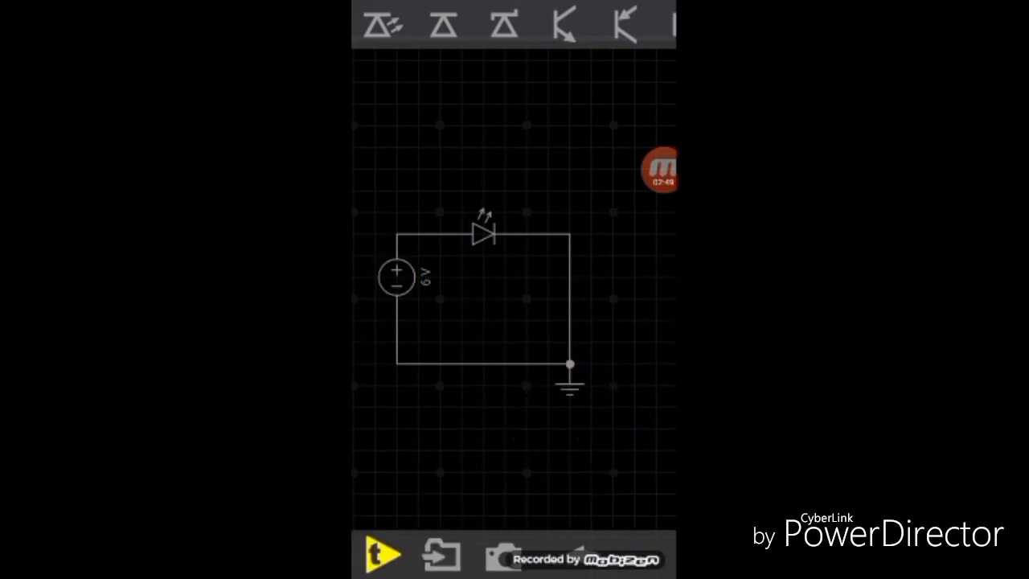
click(395, 291)
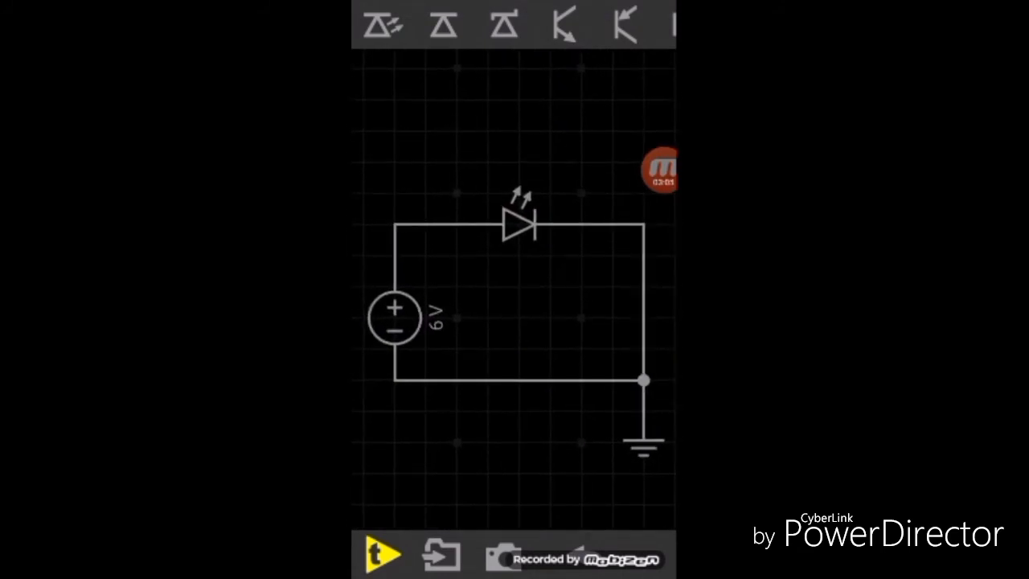
click(381, 554)
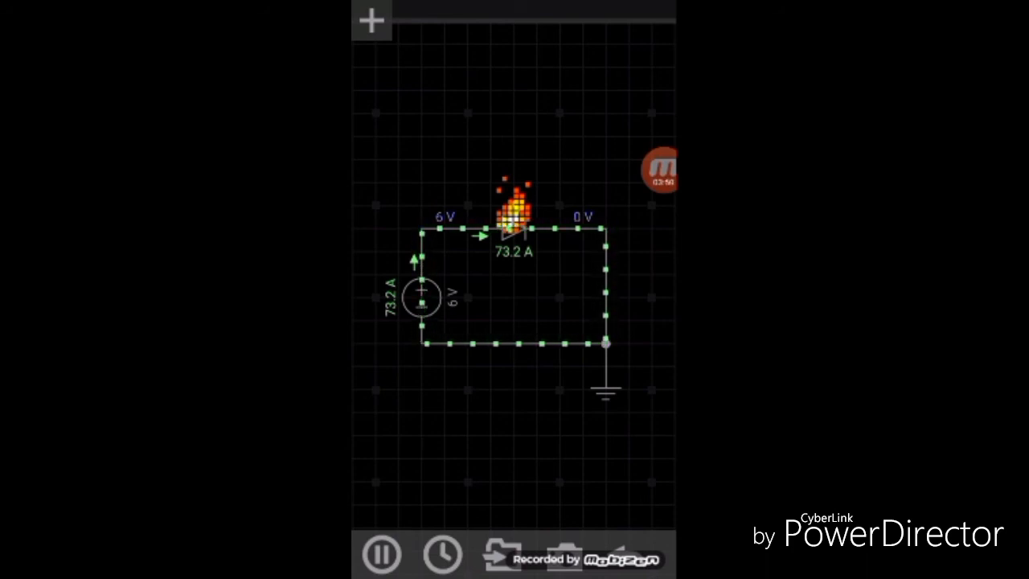
Step: Pause the simulation, plot the LED's steady 73.2 A current, and leave the editor
click(379, 553)
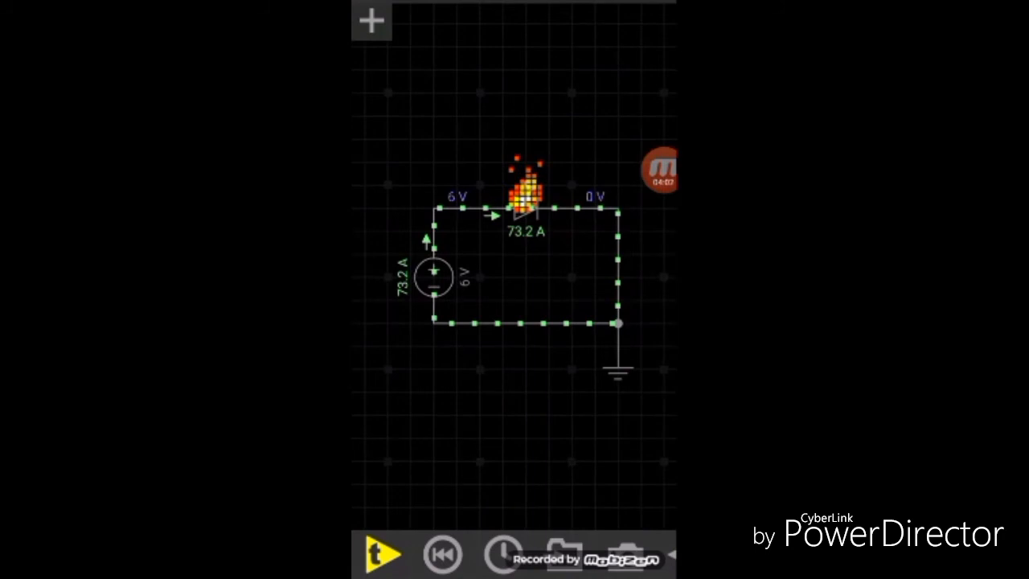
click(523, 208)
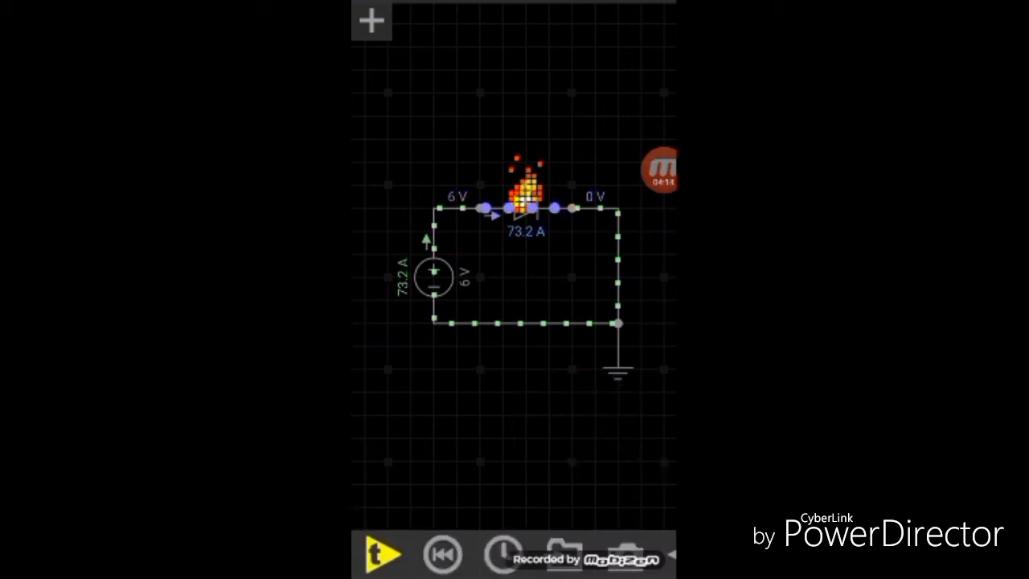
click(379, 555)
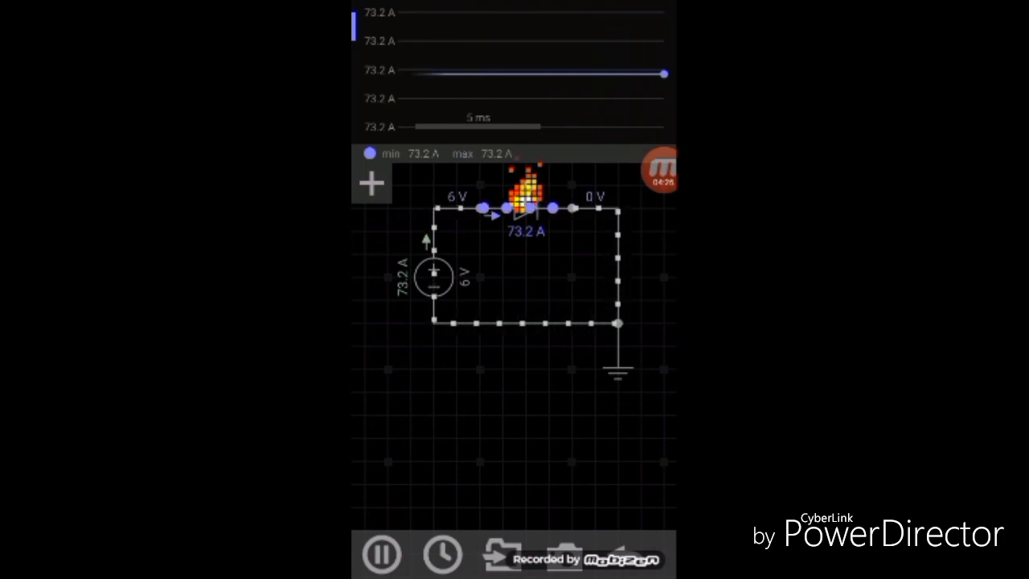
click(381, 553)
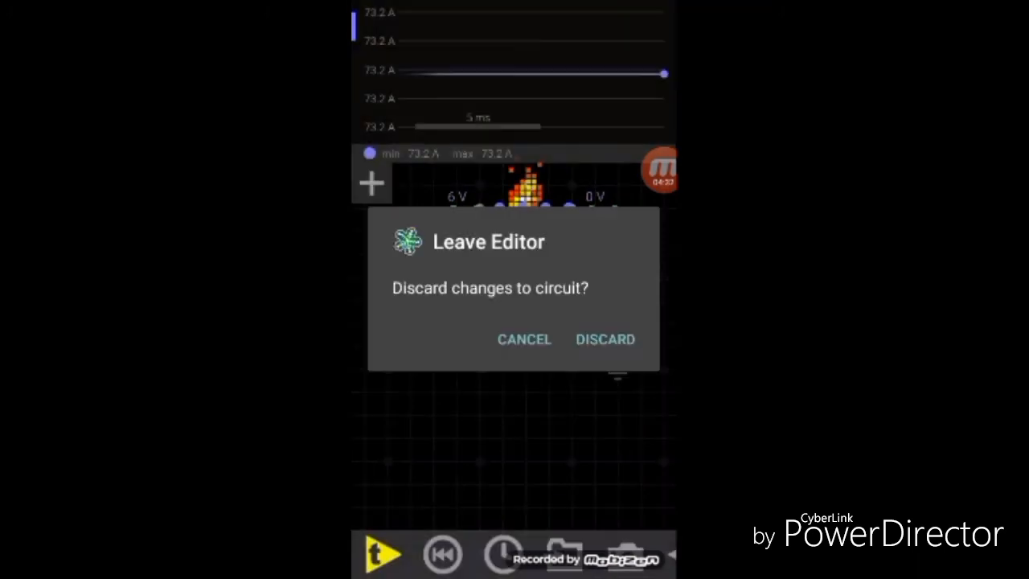
Step: Discard the unsaved circuit and load the KVL and voltage divider example
click(605, 338)
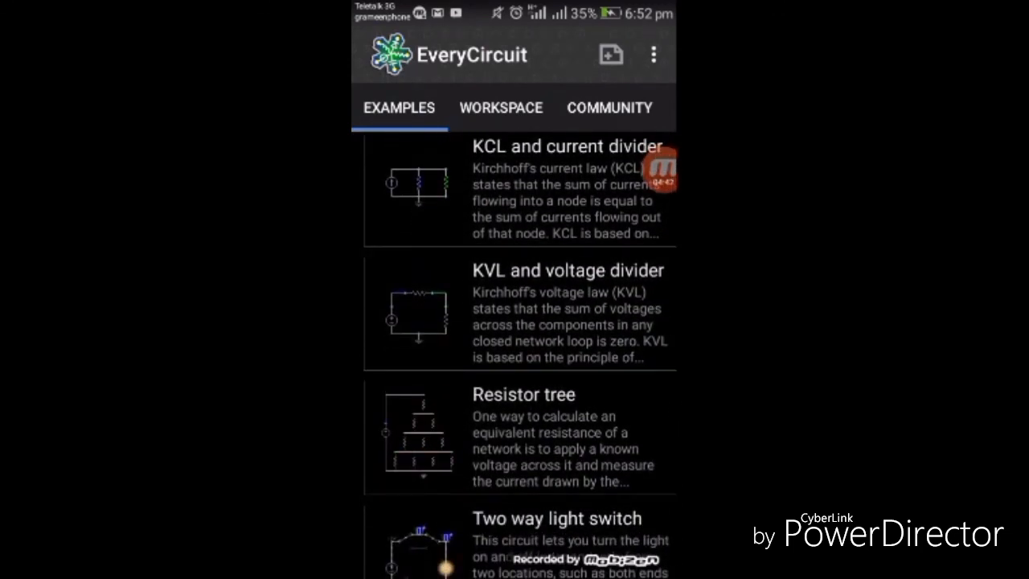
click(515, 313)
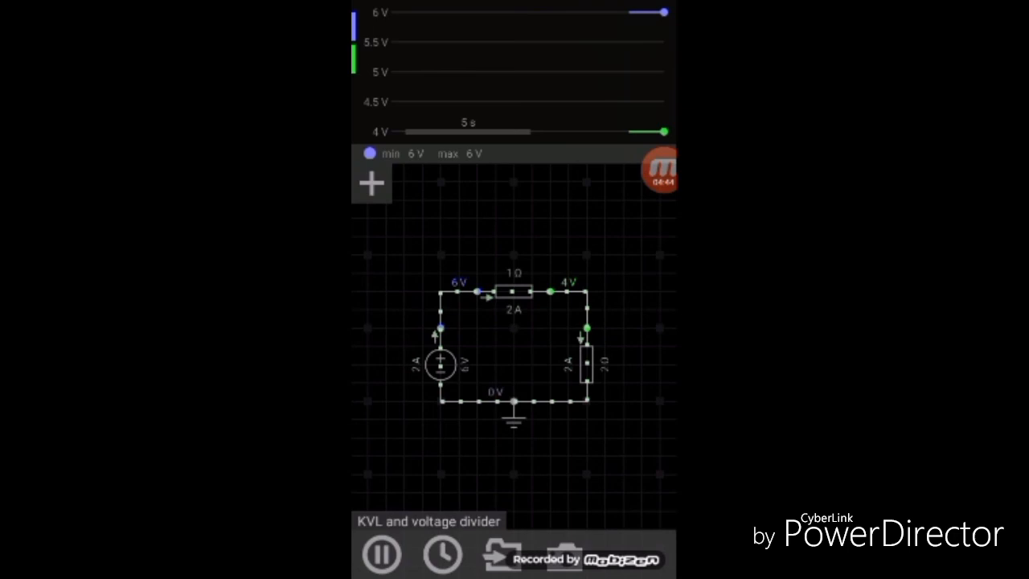